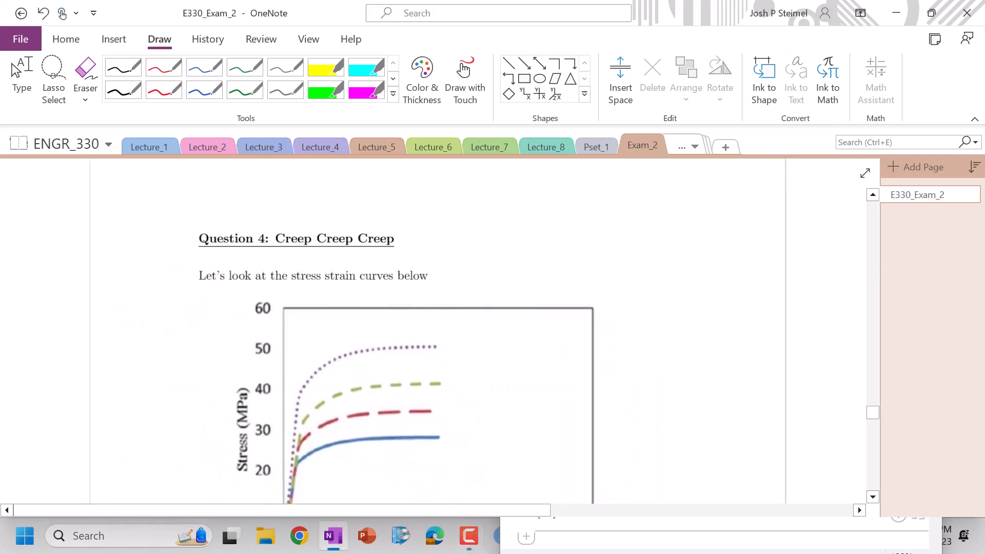
Step: Scroll down to the four stress-strain curves of Question 4
scroll(down, 3)
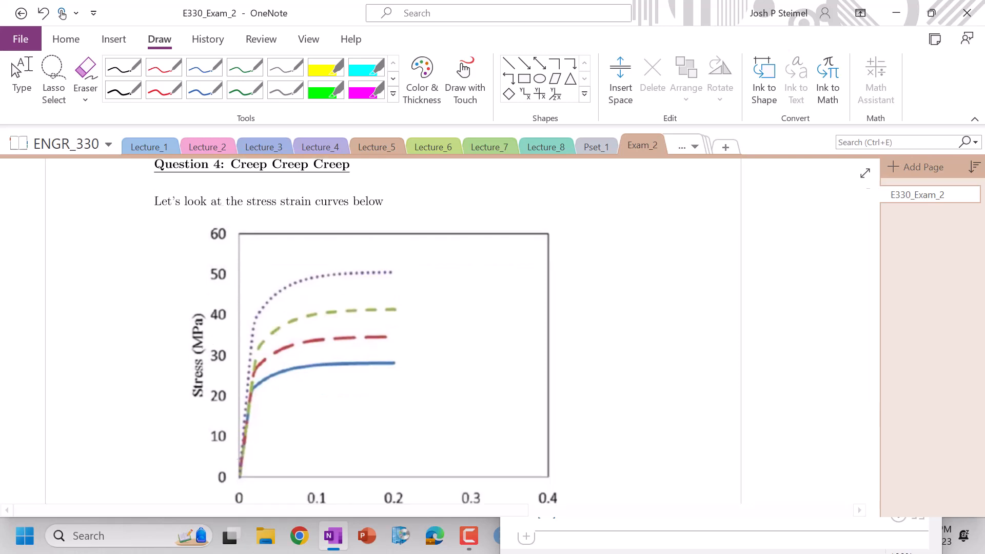
scroll(down, 3)
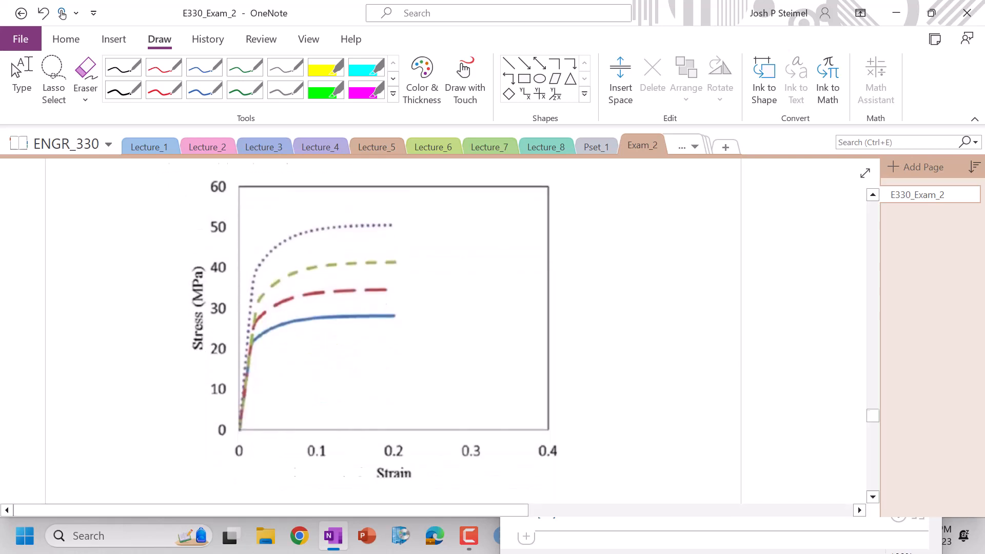
scroll(down, 3)
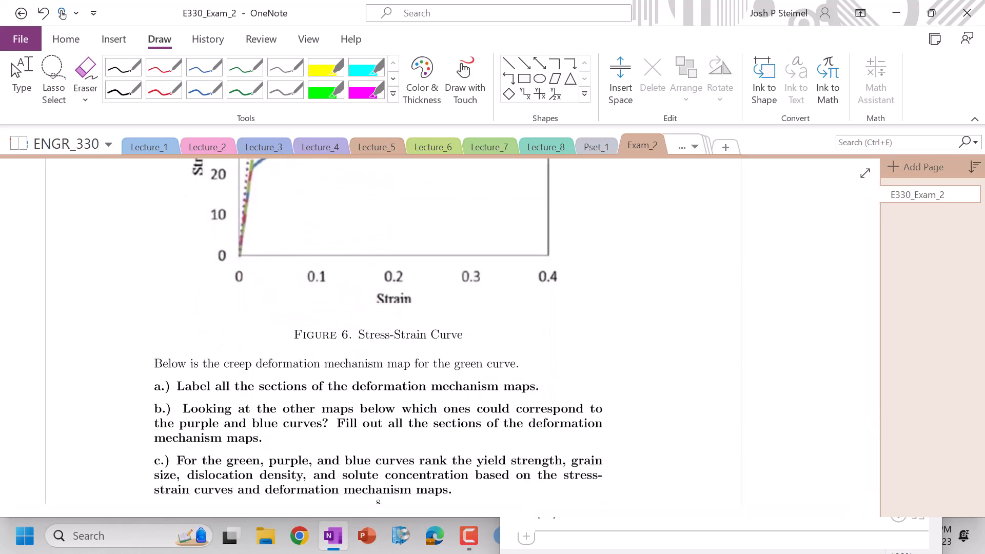
scroll(down, 3)
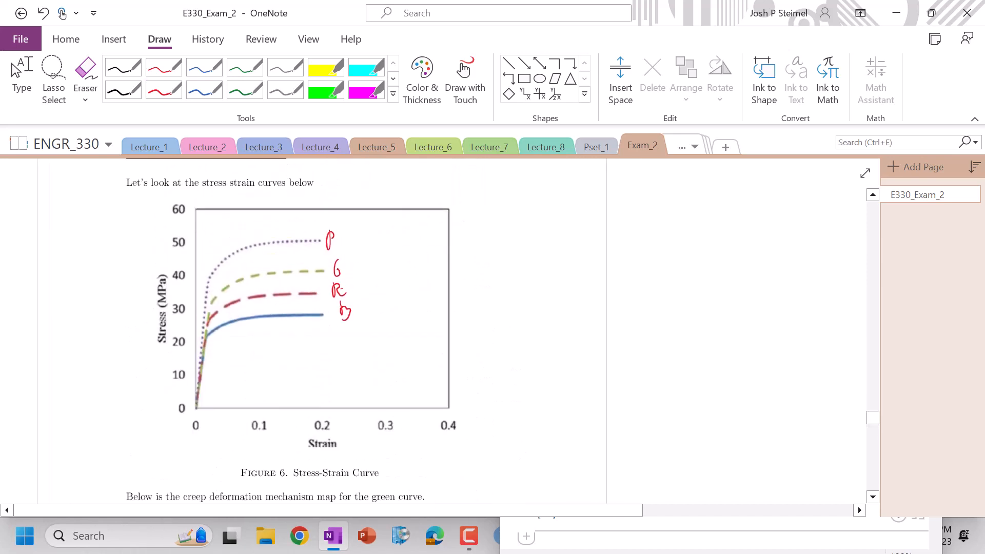
Step: Handwrite σy P > σy G > σy R > σy B in red beside Figure 6
drag(509, 226, 534, 226)
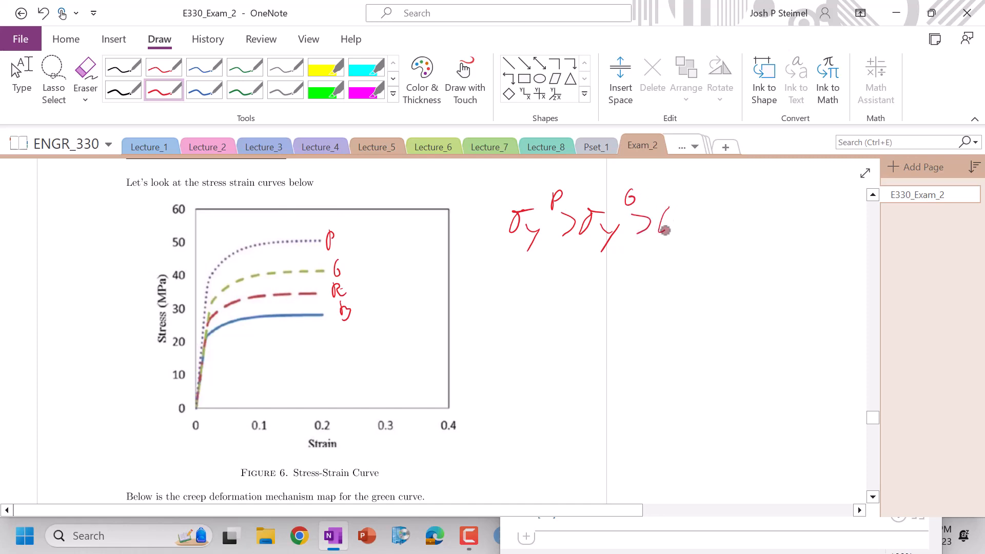
drag(653, 220, 716, 226)
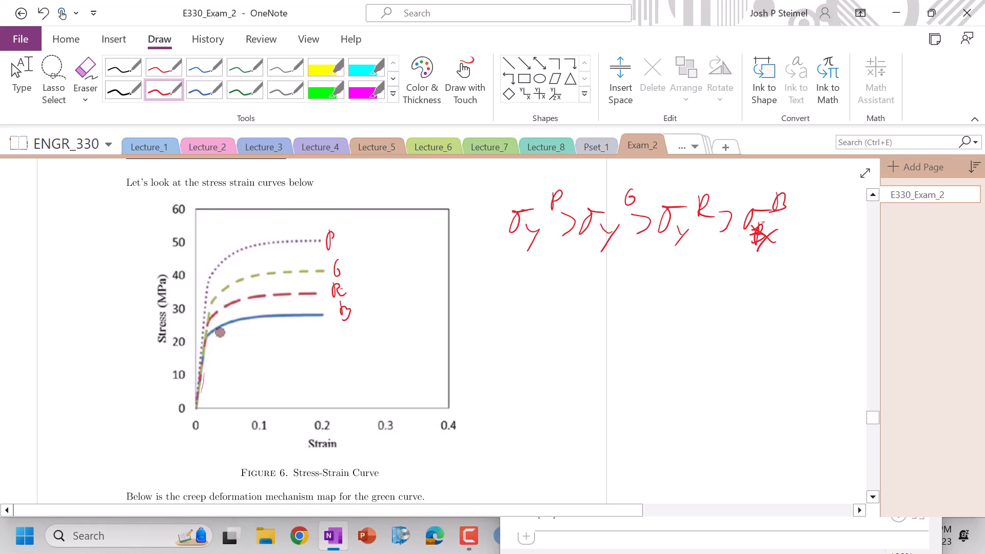
Step: Ink the deformation regime labels on the Figure 7 map in red and check off part a
scroll(down, 3)
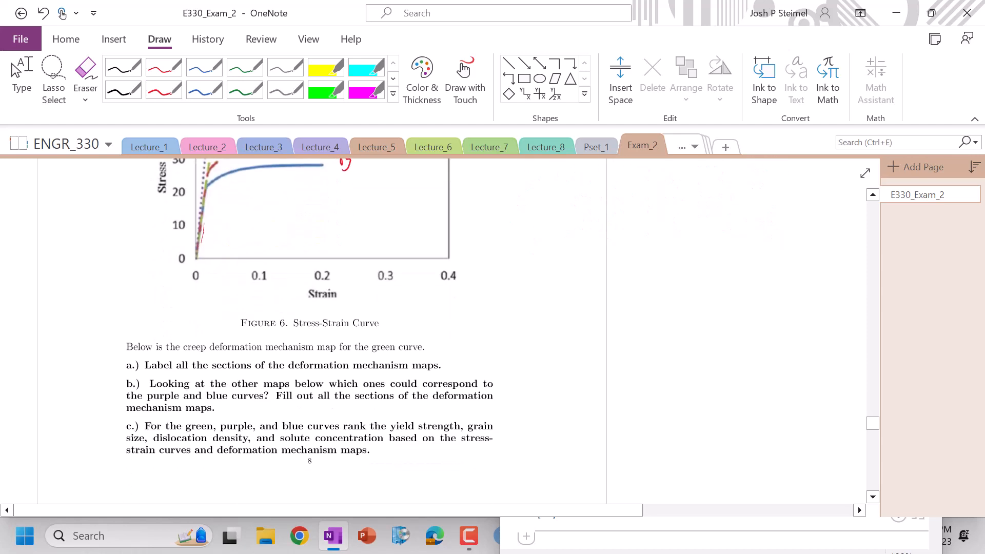
scroll(down, 3)
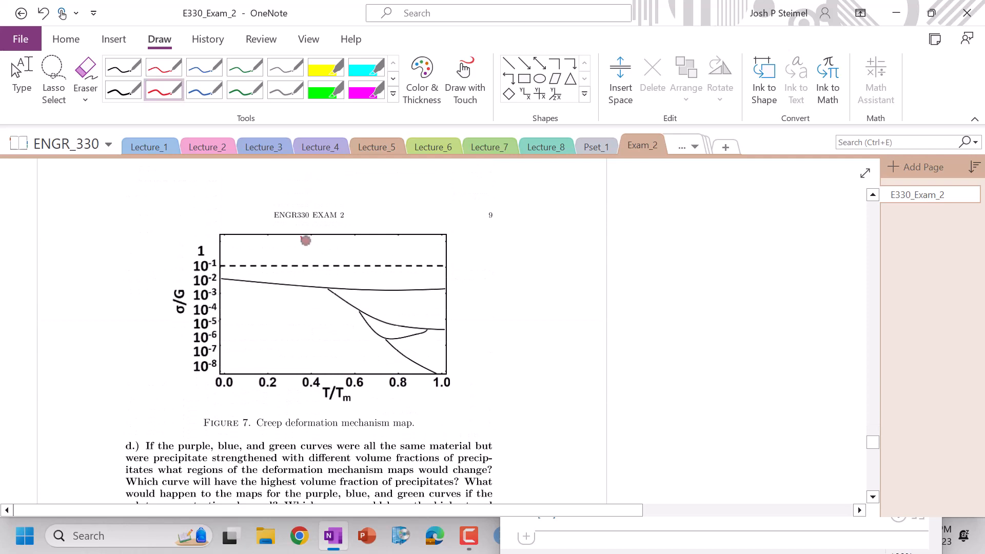
drag(296, 248, 332, 279)
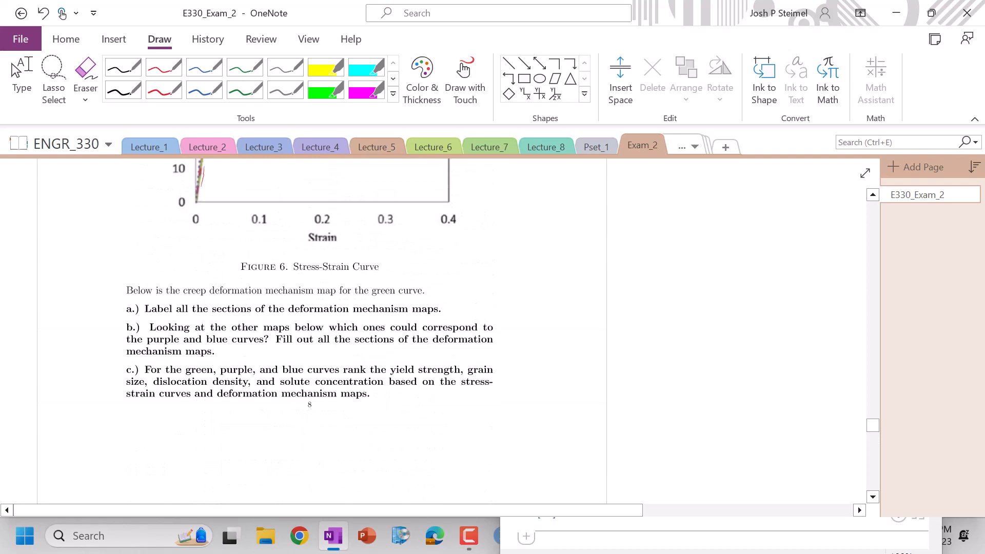
drag(443, 311, 496, 262)
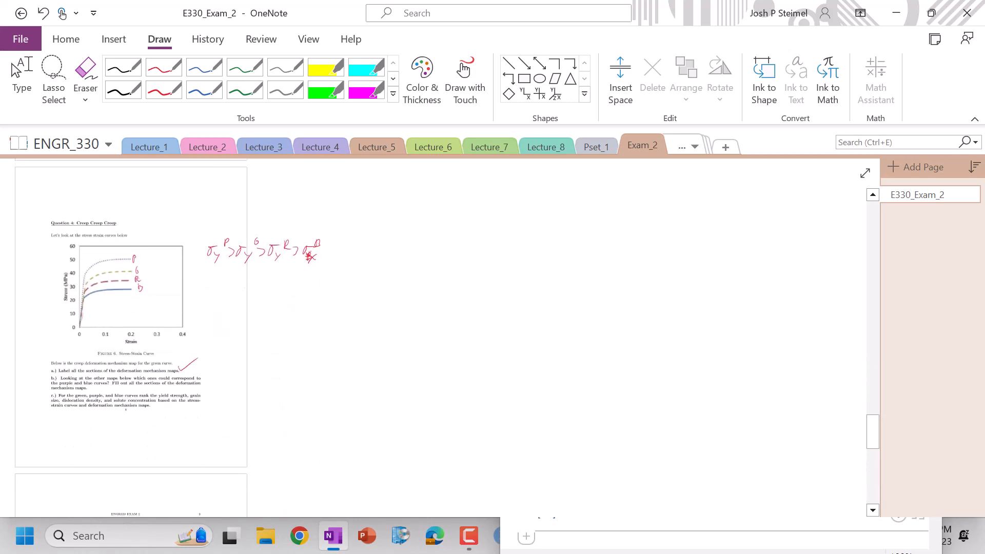
scroll(down, 3)
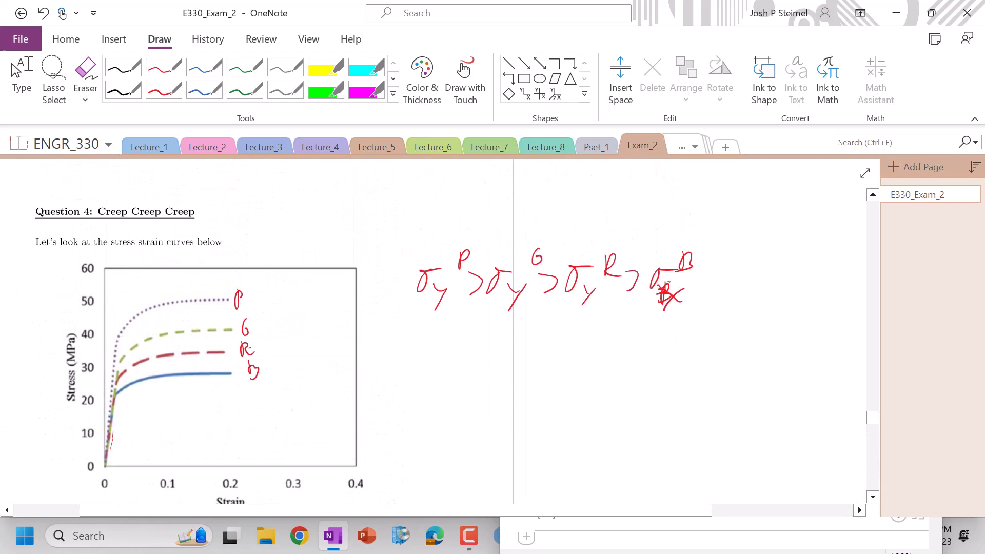
scroll(down, 3)
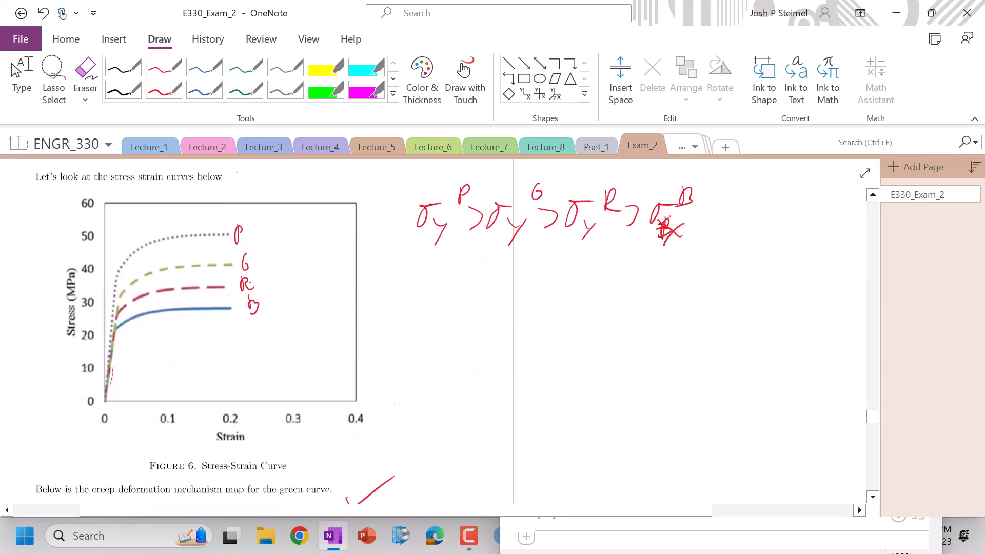
scroll(down, 3)
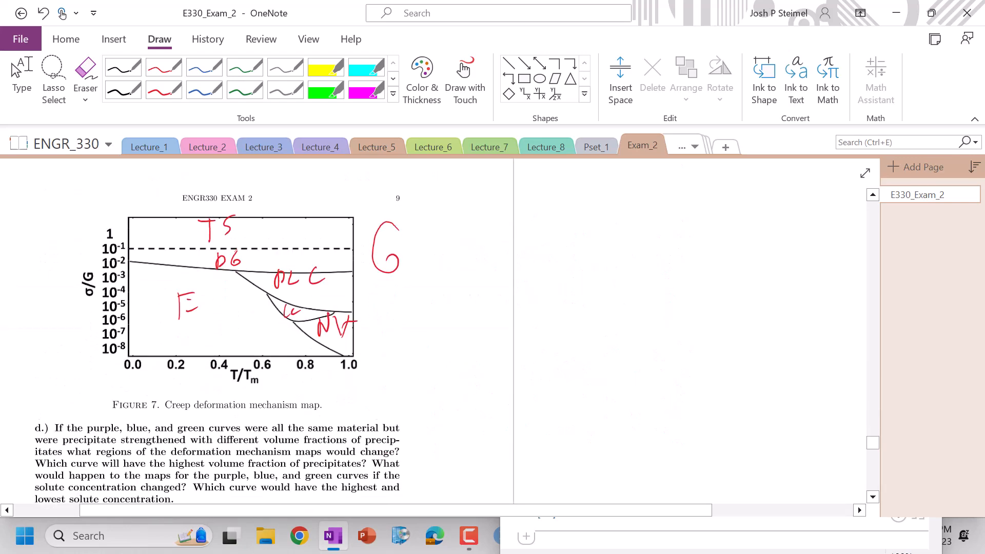
scroll(down, 3)
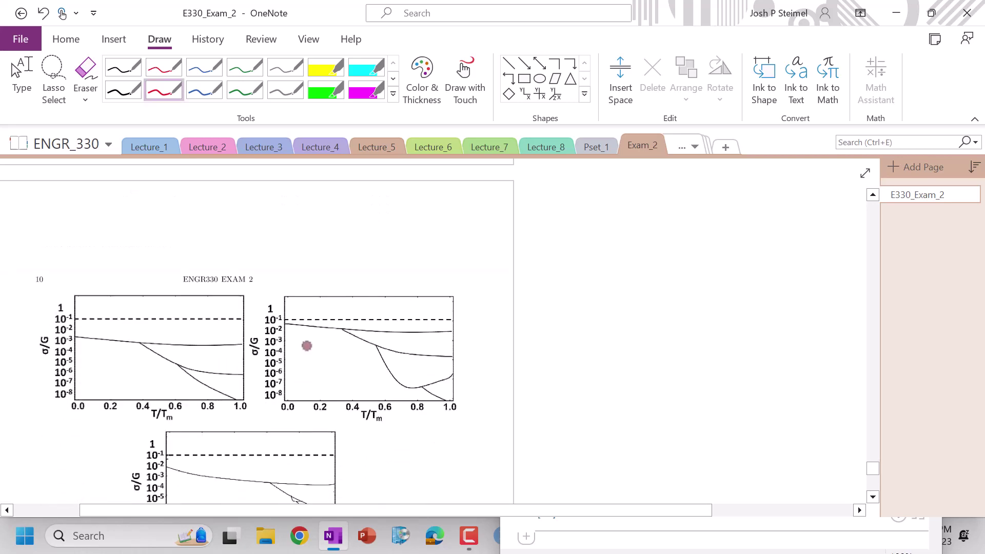
scroll(down, 3)
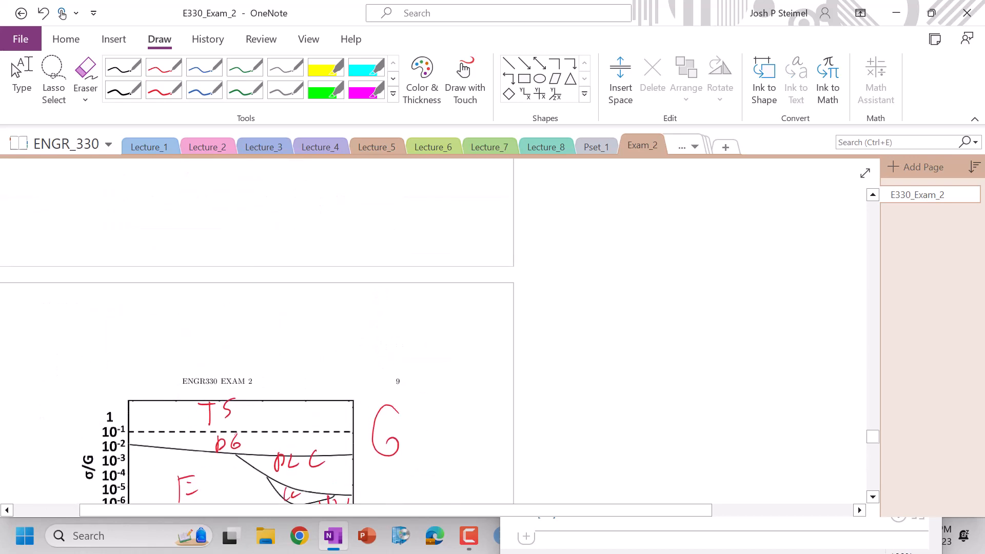
scroll(down, 3)
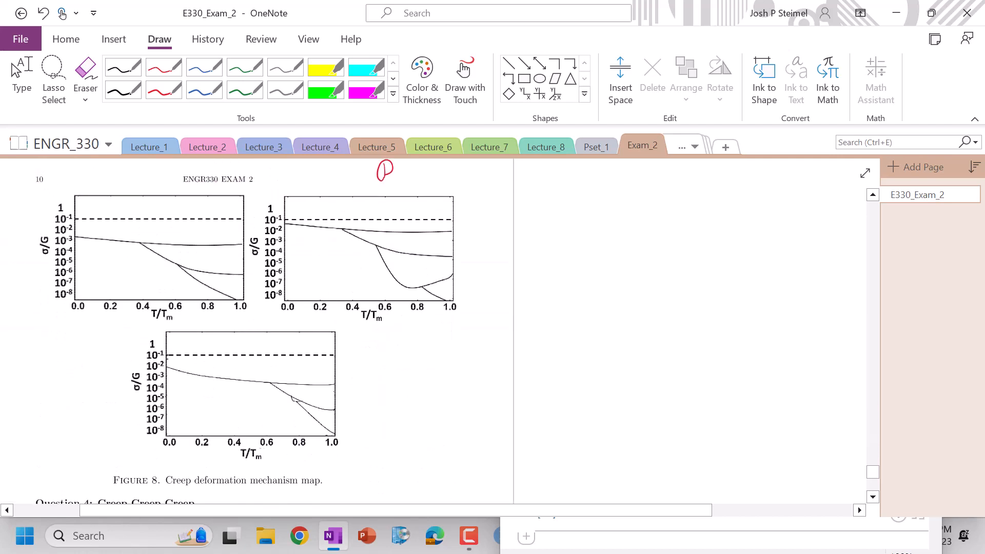
Step: Scroll down to the three Figure 8 deformation mechanism maps
scroll(down, 3)
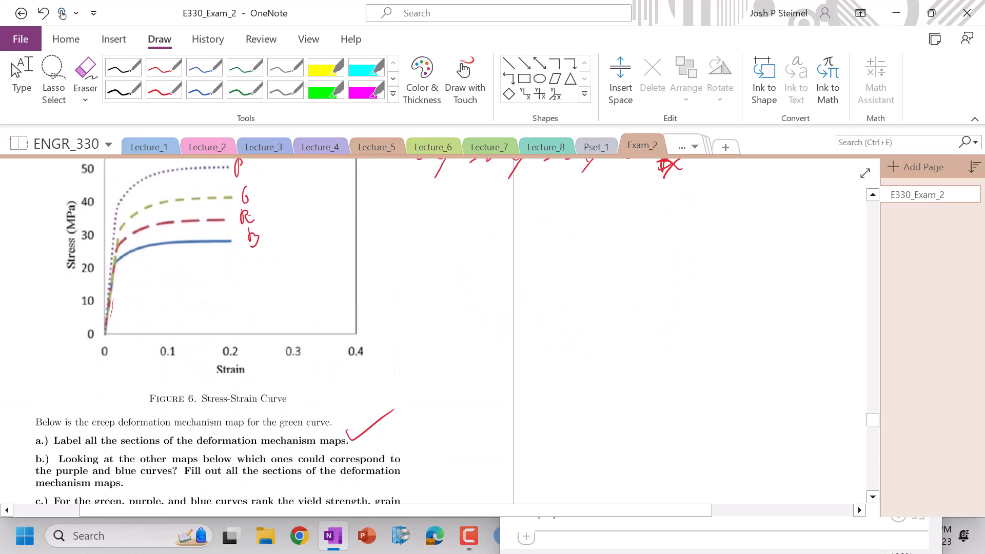
scroll(down, 3)
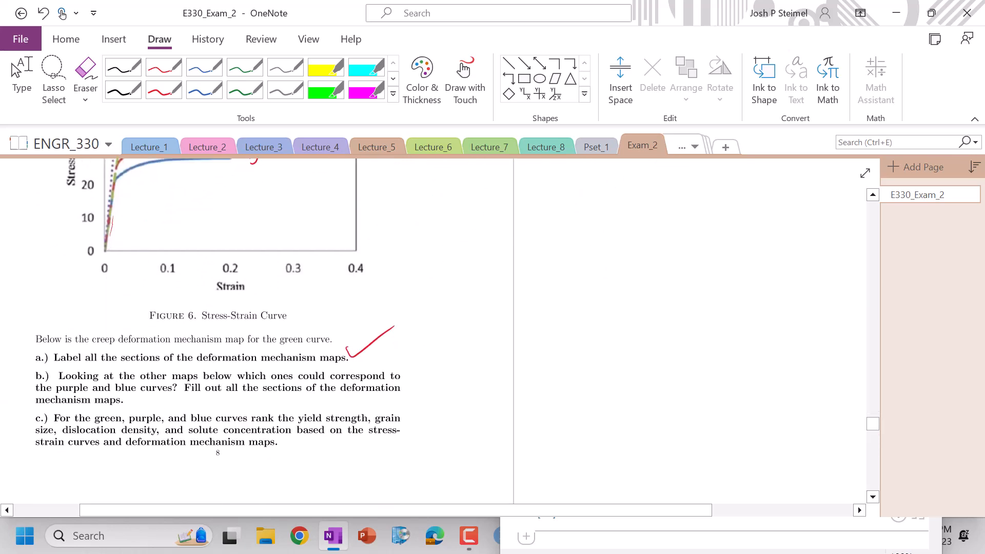
scroll(down, 3)
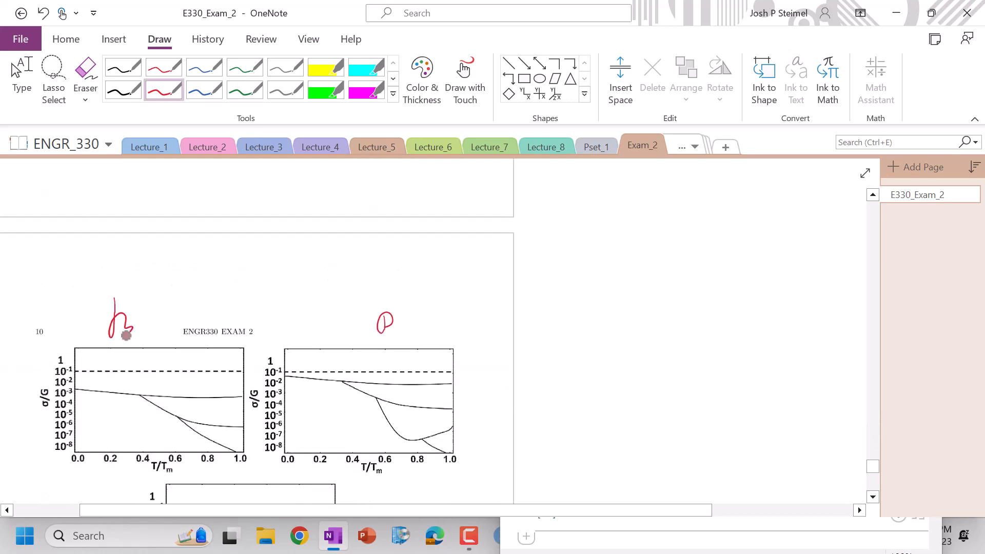
scroll(down, 3)
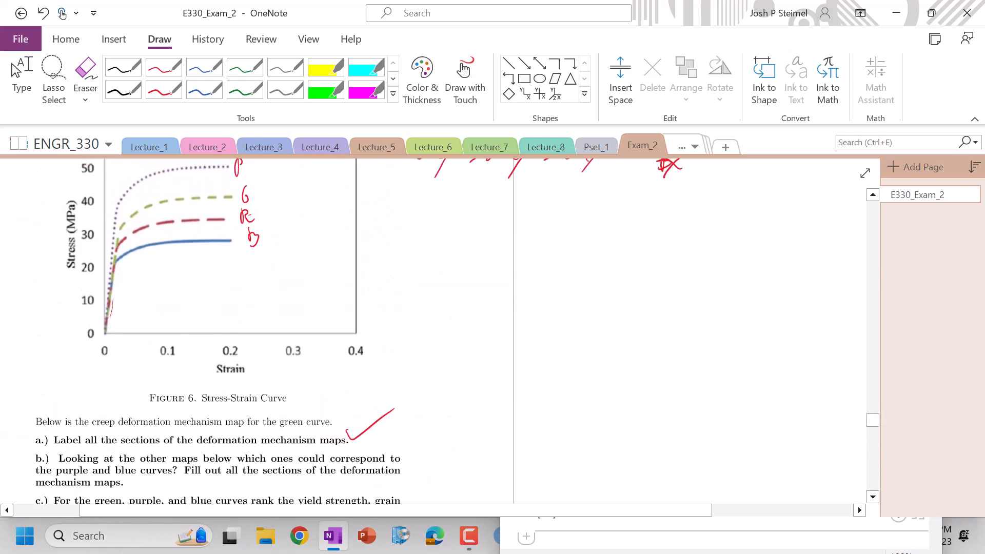
scroll(down, 3)
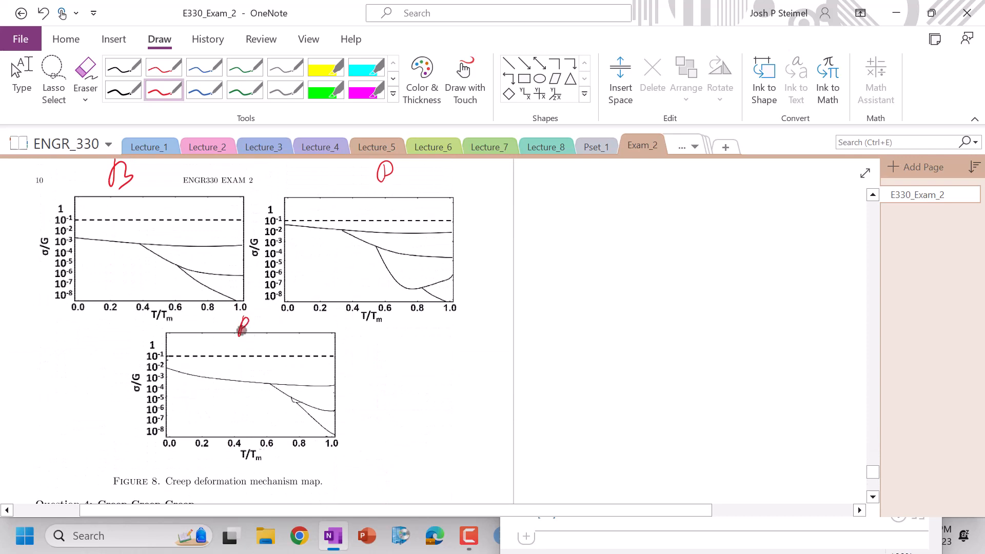
Step: Write R above the bottom map and ink regime labels like TS, DG, PLC on all three maps
drag(157, 210, 176, 201)
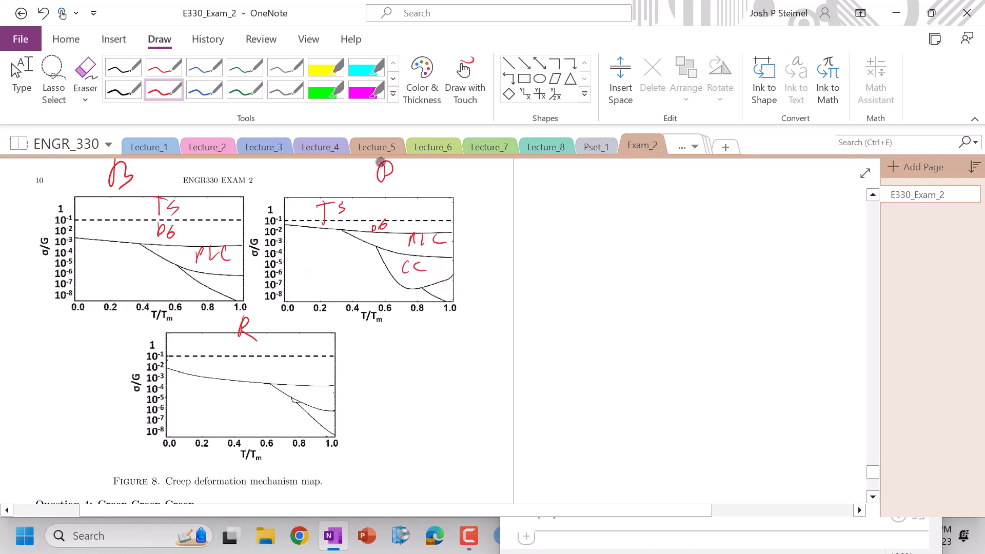
drag(445, 285, 462, 282)
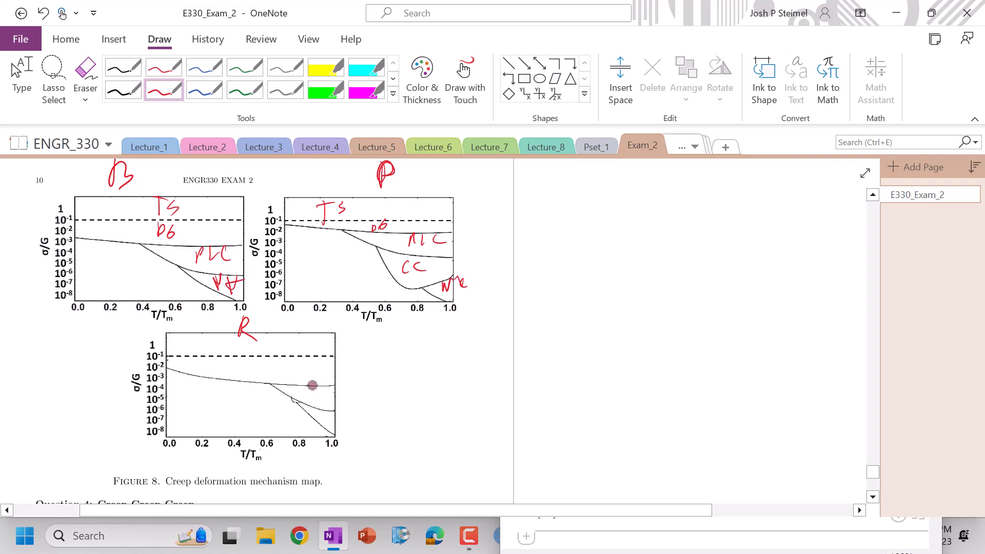
drag(283, 339, 301, 336)
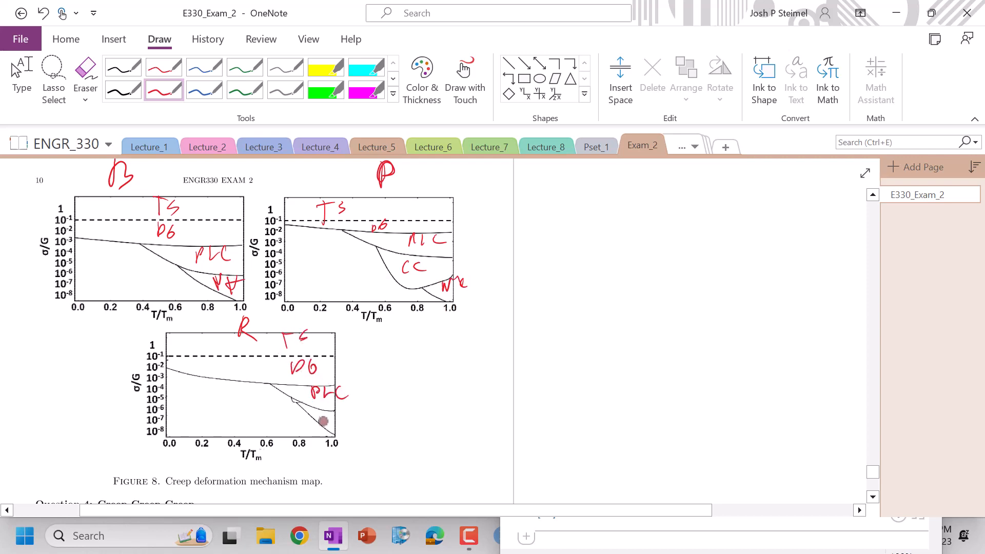
drag(289, 409, 339, 427)
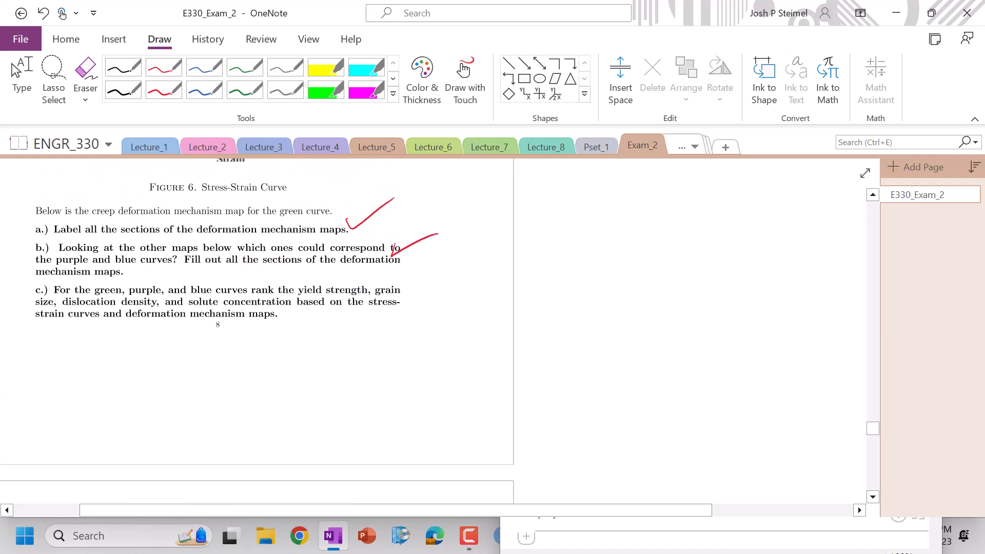
Step: Select red ink and scroll to the stress-strain curves in Question 4
click(163, 90)
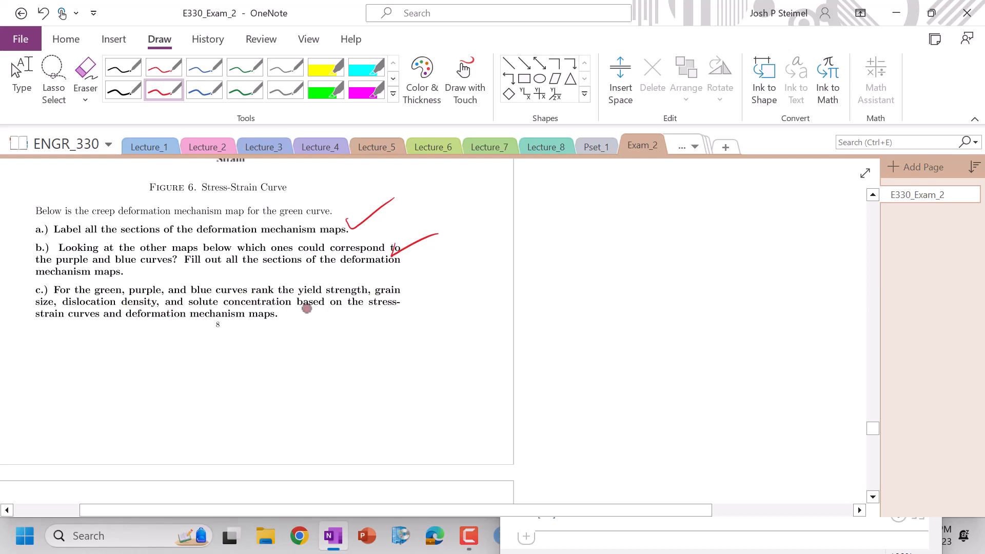
scroll(down, 3)
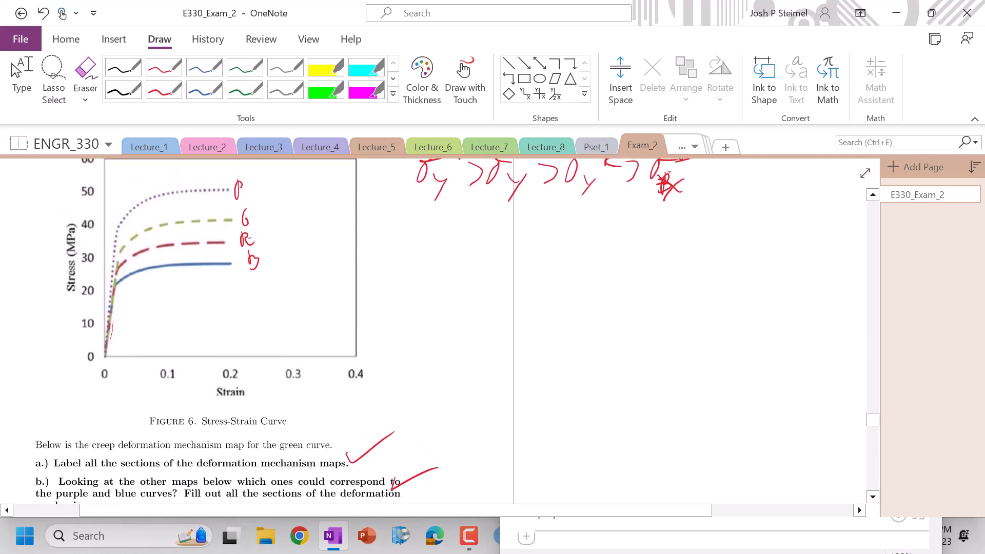
scroll(down, 3)
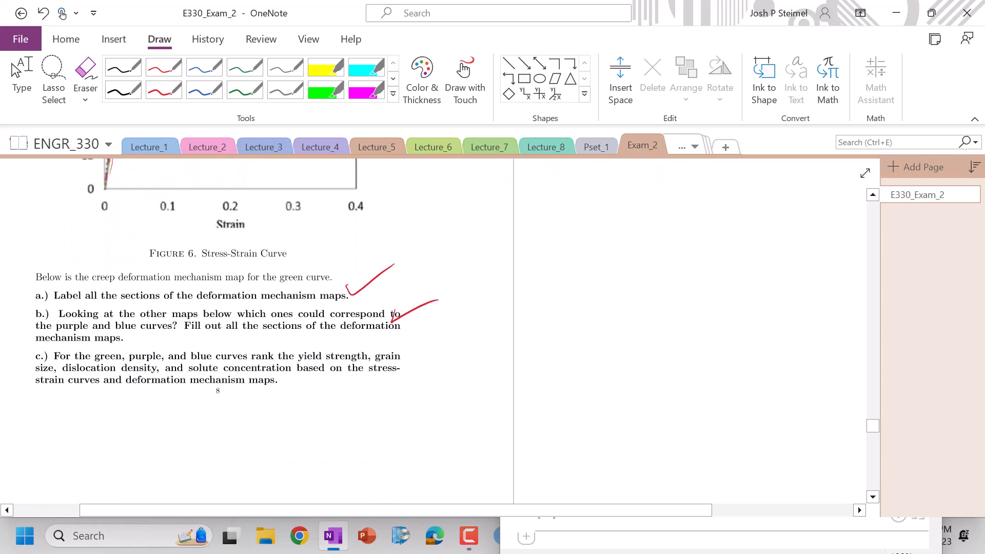
scroll(down, 3)
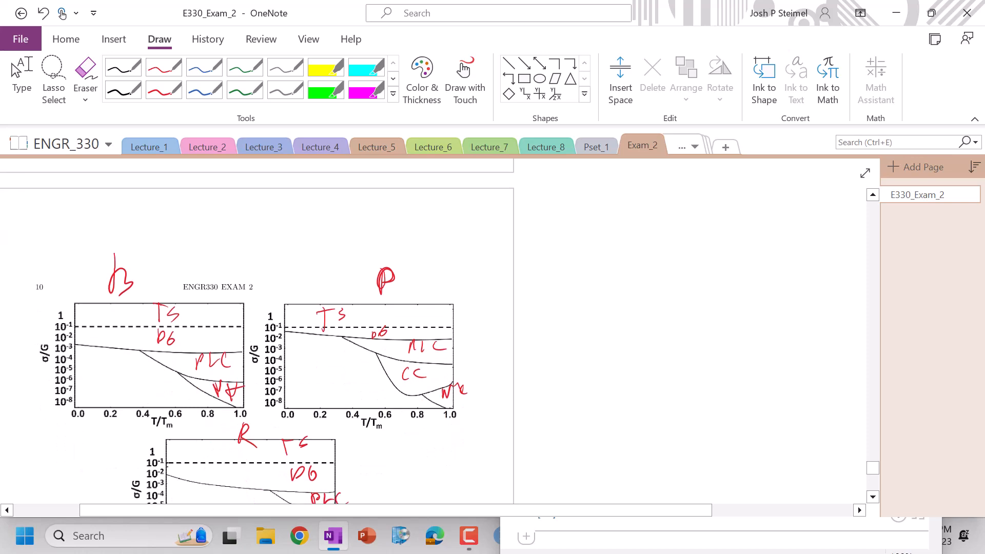
scroll(down, 3)
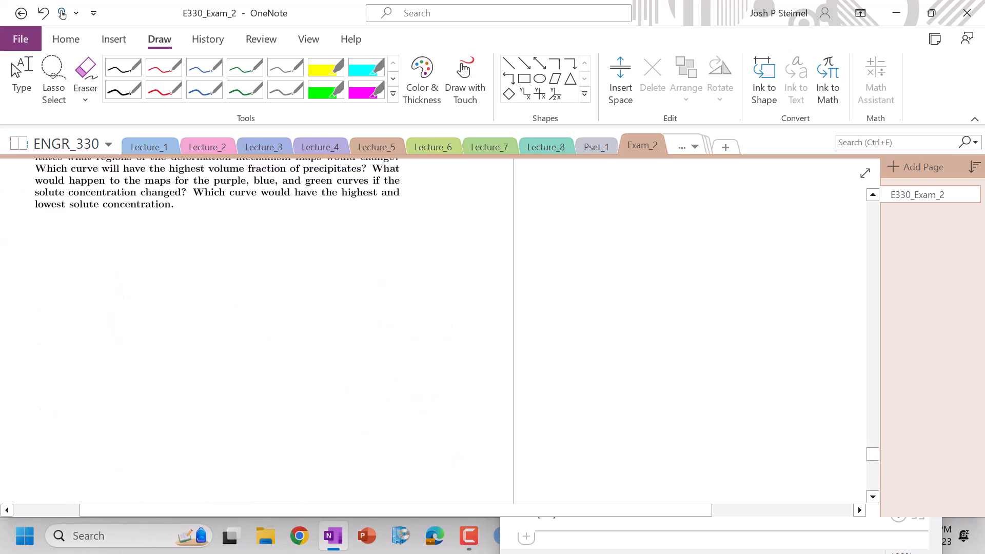
scroll(down, 3)
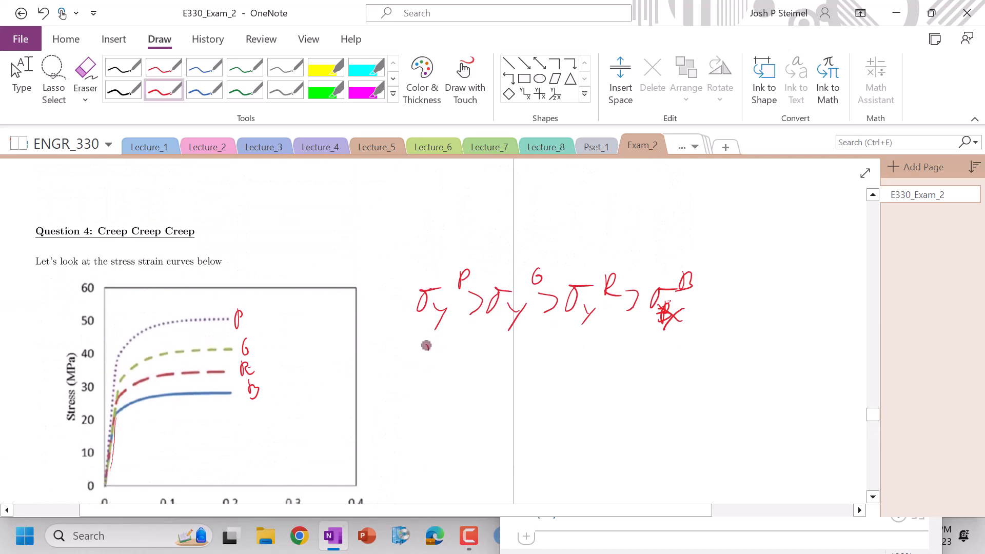
Step: Write the red grain size ranking d(B) > d(R) > d(G) > d(P) below the yield ranking
drag(418, 349, 452, 374)
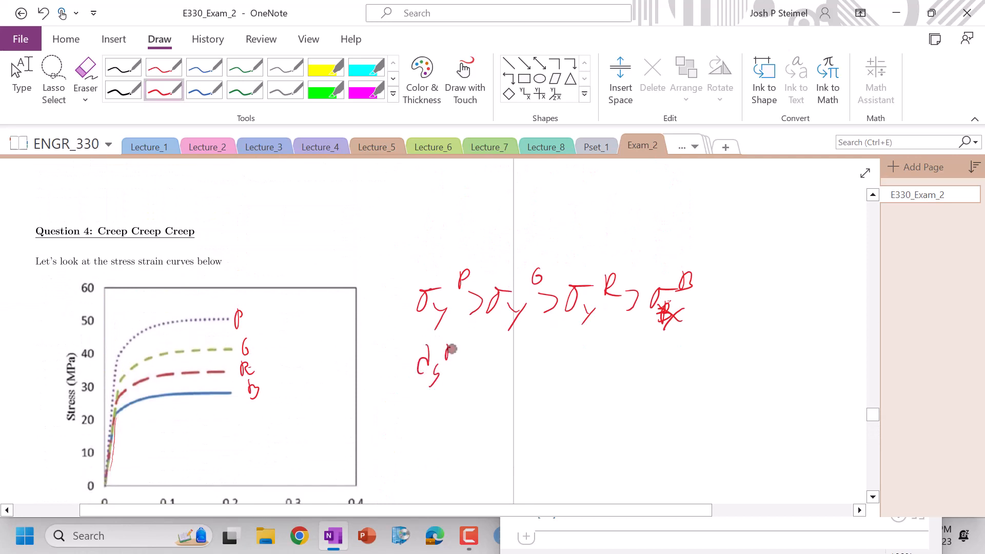
drag(450, 352, 499, 370)
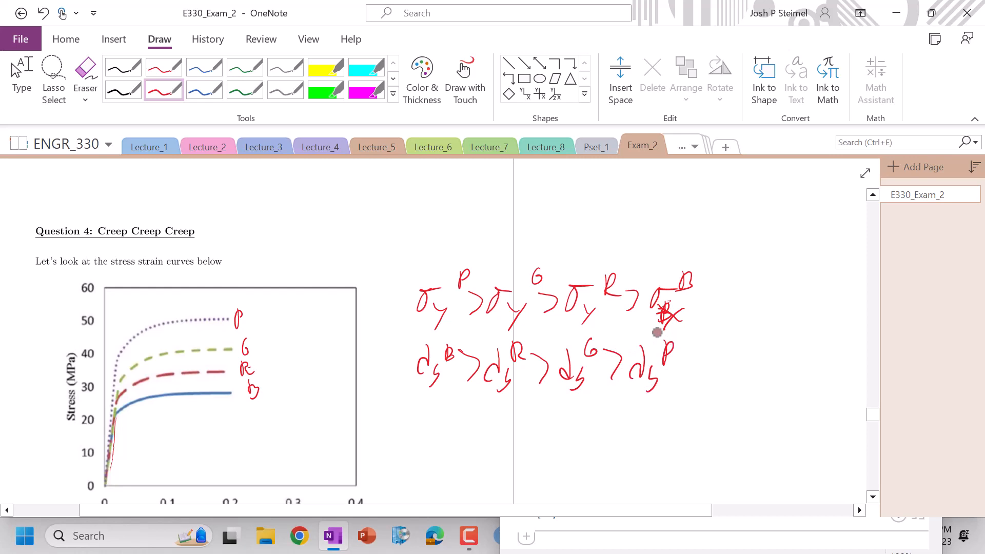
scroll(down, 3)
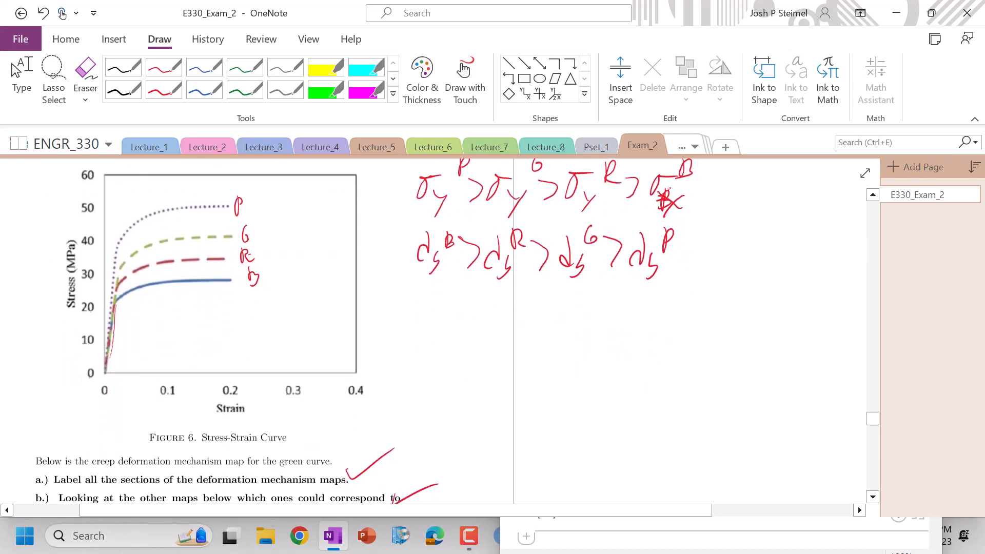
scroll(down, 3)
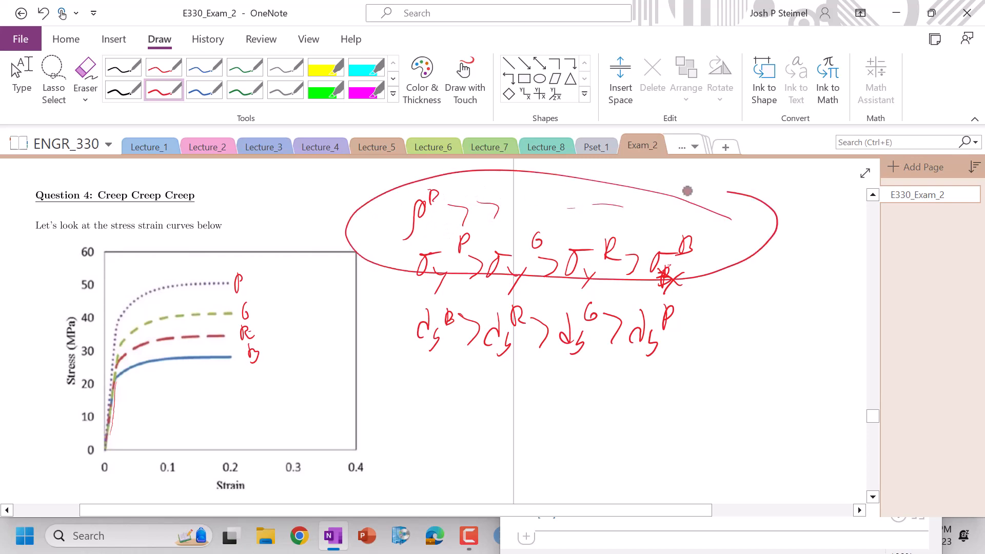
Step: Scroll between part c's solute concentration text and the stress-strain graph's curve labels
scroll(down, 3)
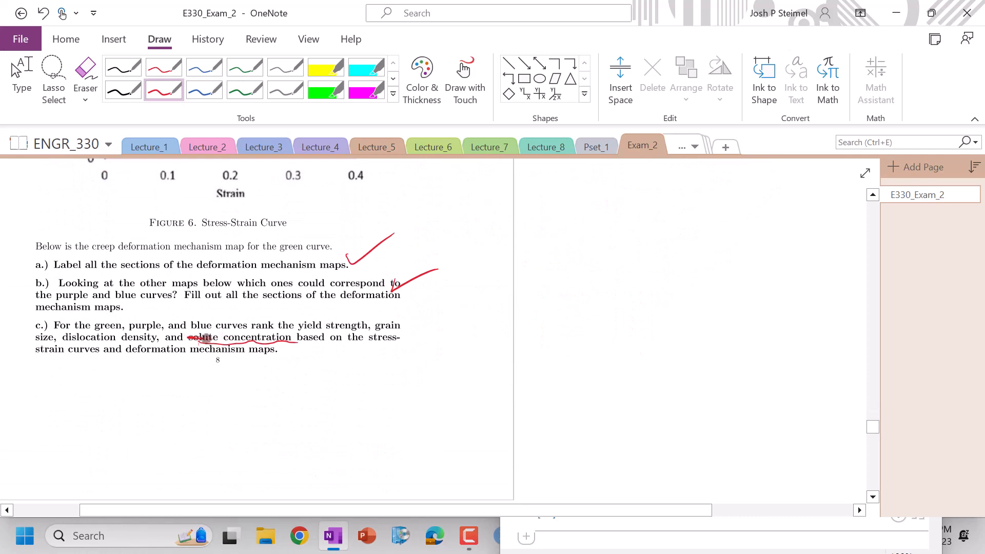
scroll(down, 3)
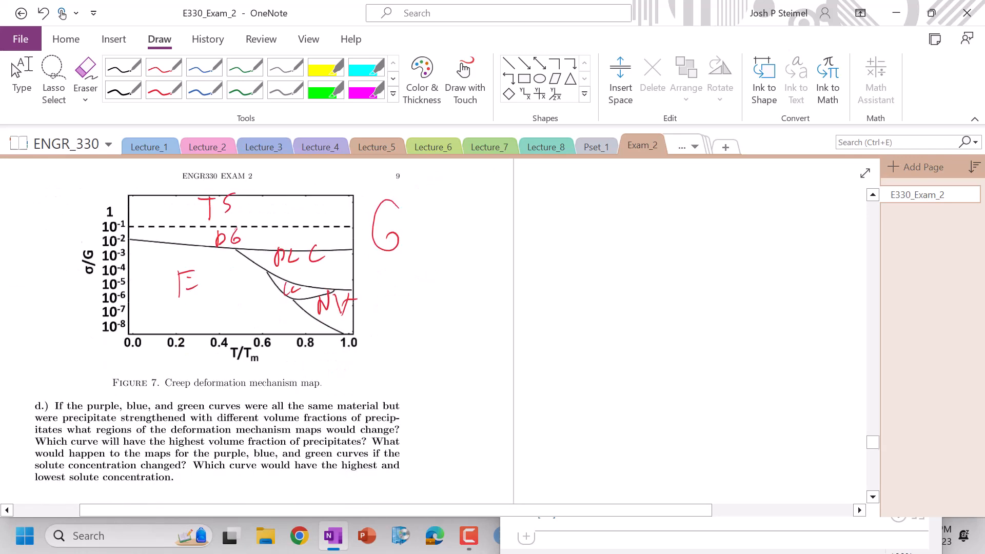
scroll(down, 3)
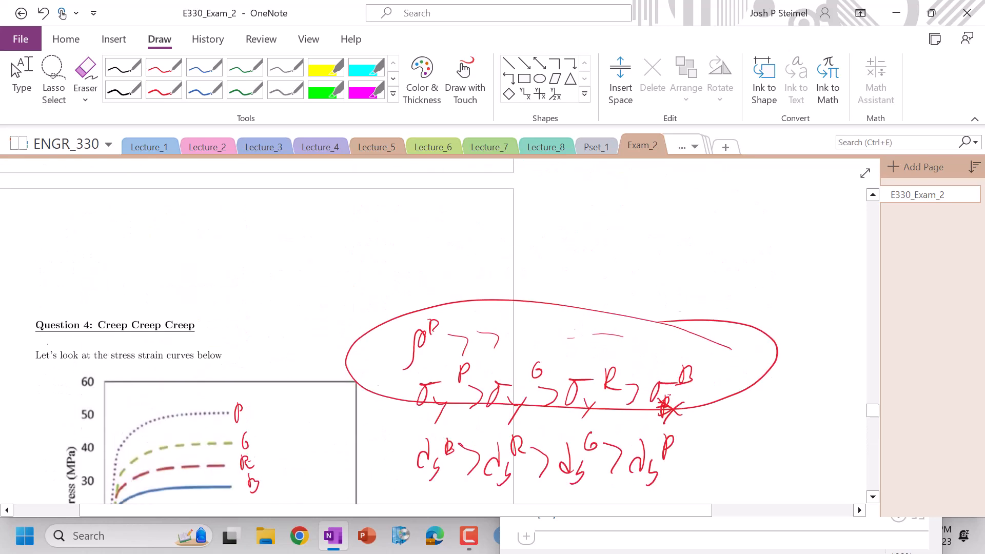
scroll(down, 3)
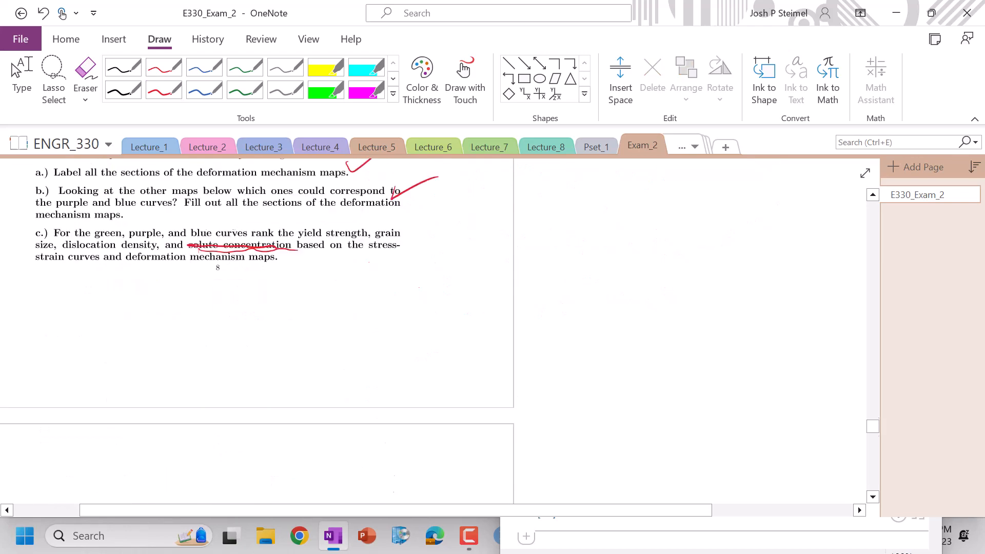
scroll(down, 3)
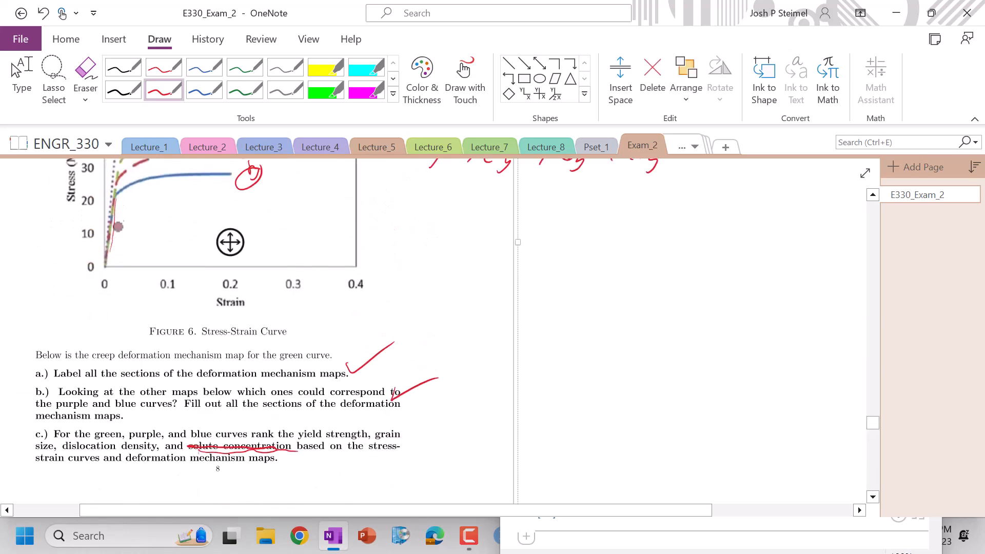
Step: Scroll to part d and back to the P, G, R, B curve labels
scroll(down, 3)
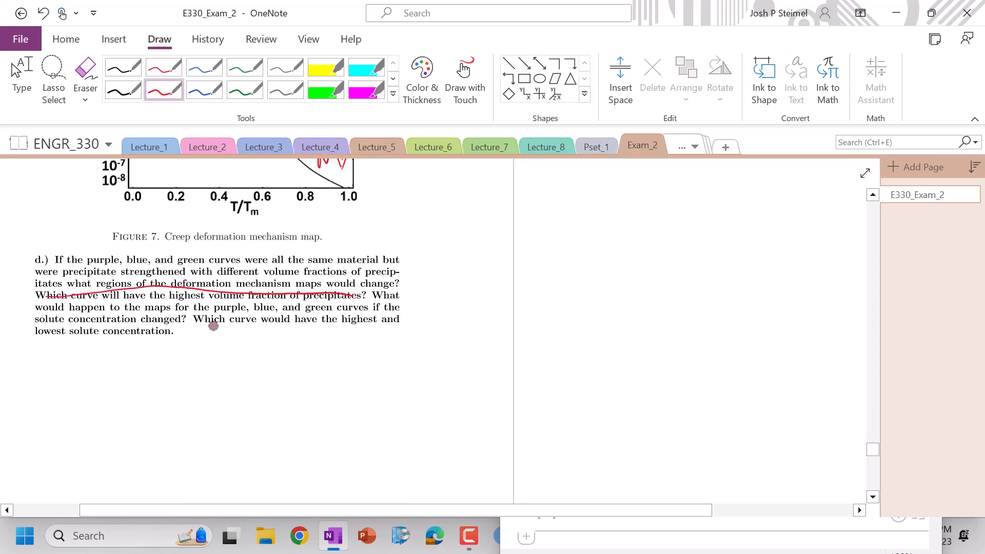
mouse_move(242, 314)
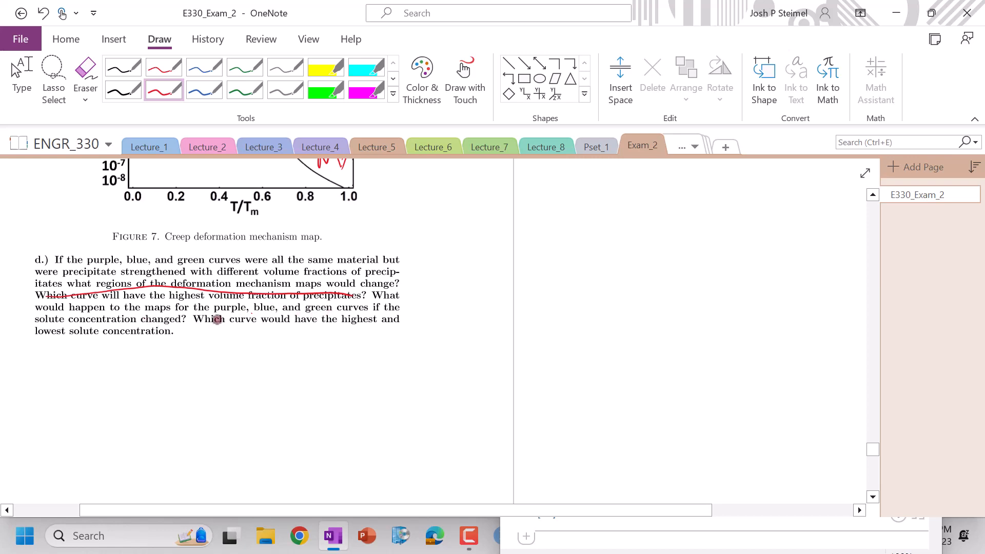
mouse_move(505, 284)
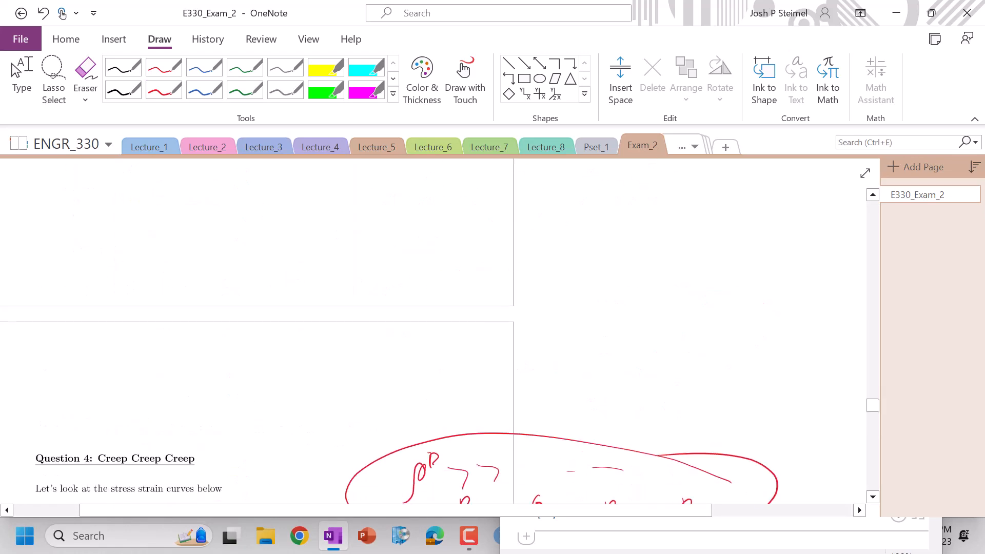
scroll(down, 3)
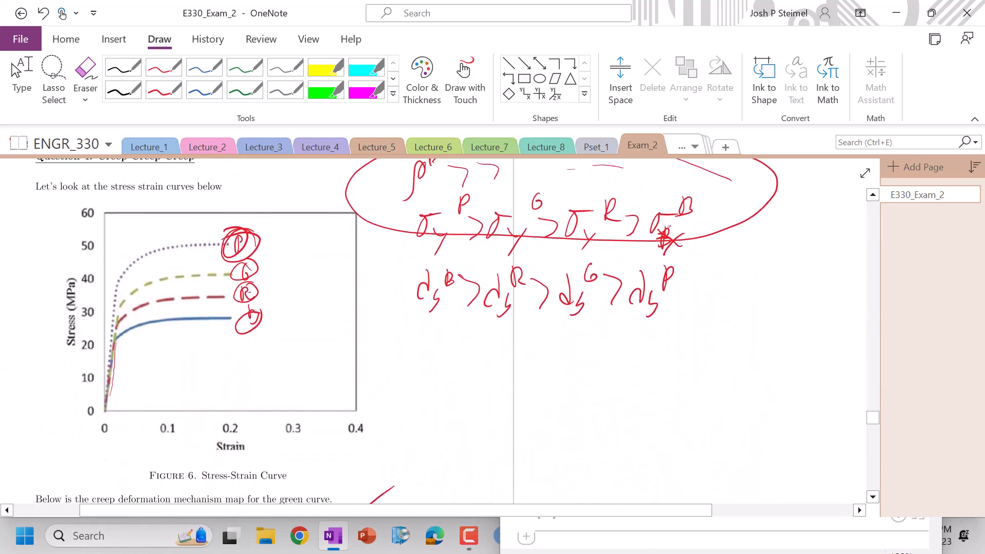
scroll(down, 3)
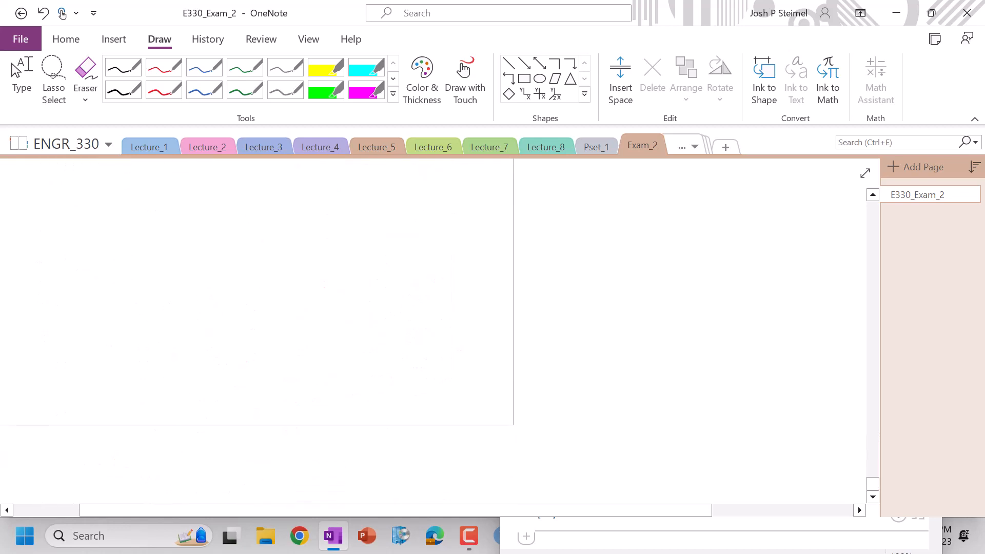
scroll(down, 3)
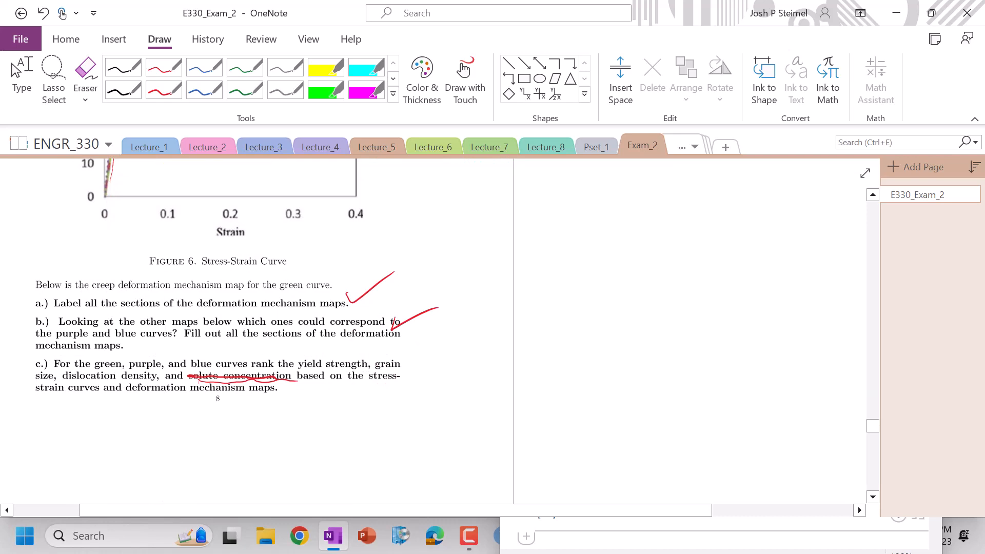
mouse_move(252, 306)
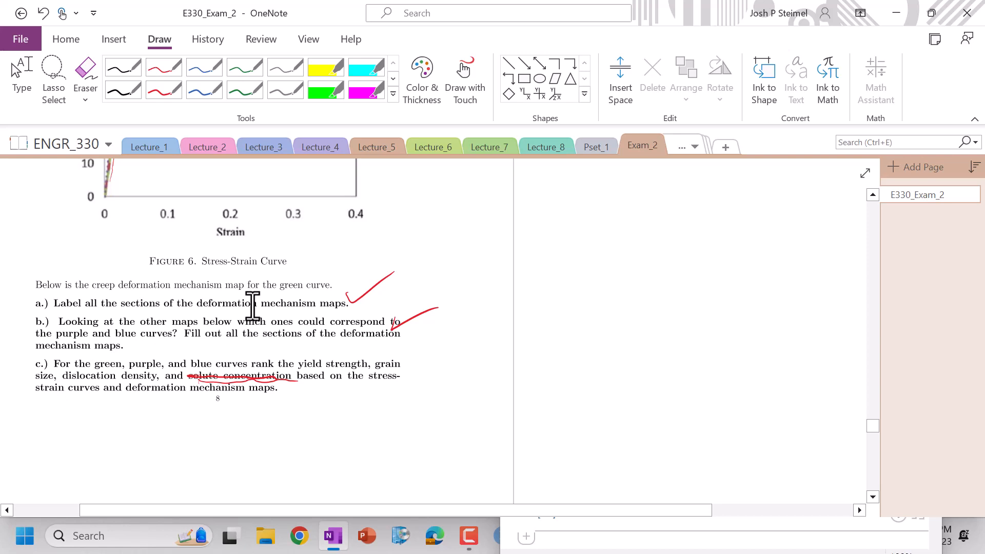
mouse_move(672, 95)
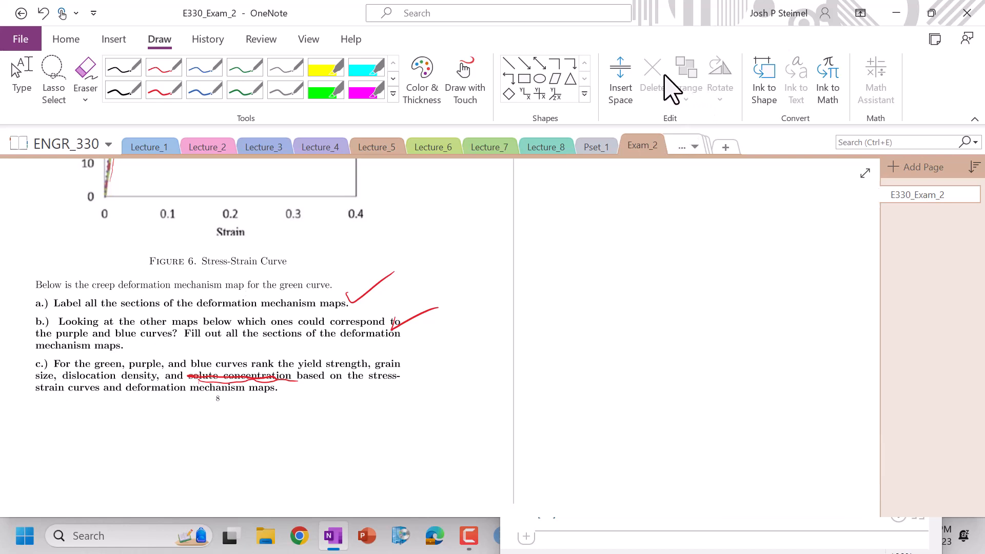